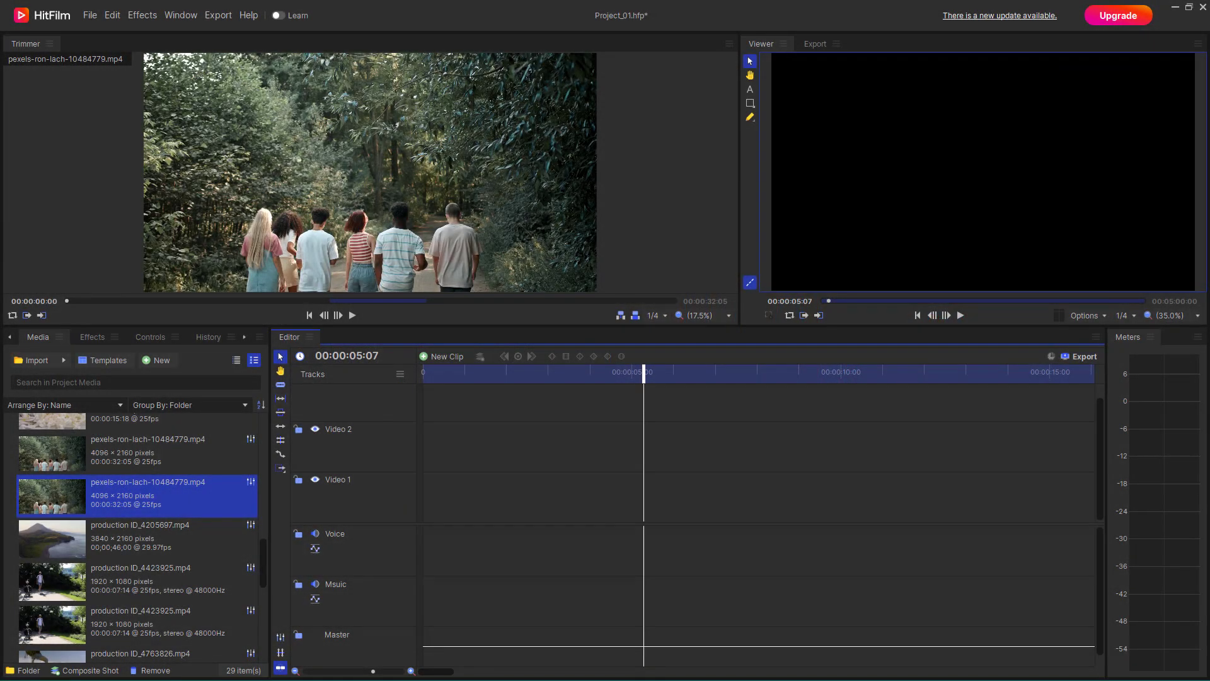
mouse_move(330, 499)
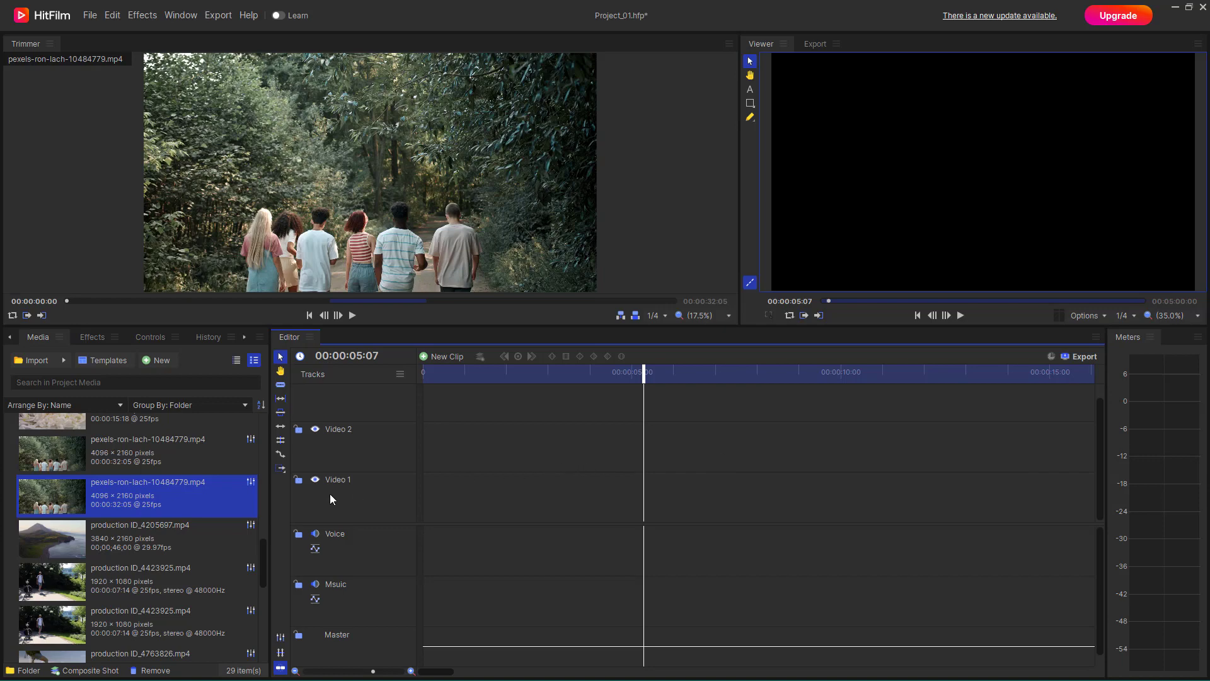
mouse_move(299, 506)
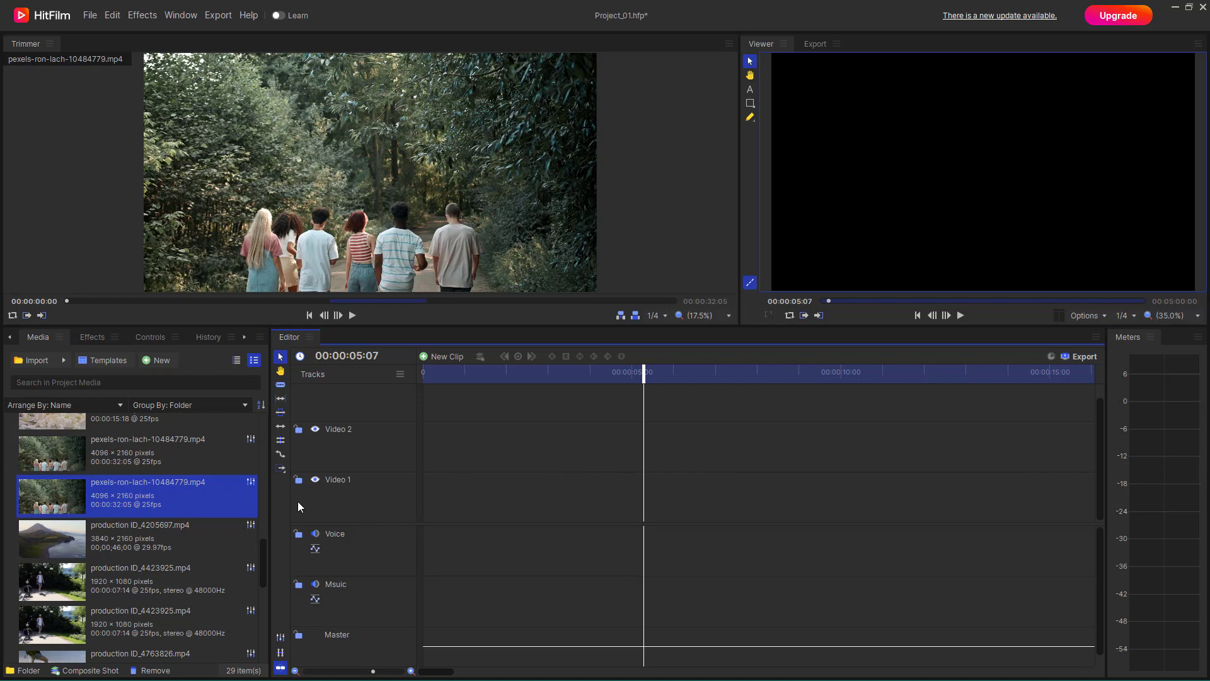
Scroll the Media panel to find the forest-path clip pexels-ron-lach-10484779.mp4
scroll("down", 3)
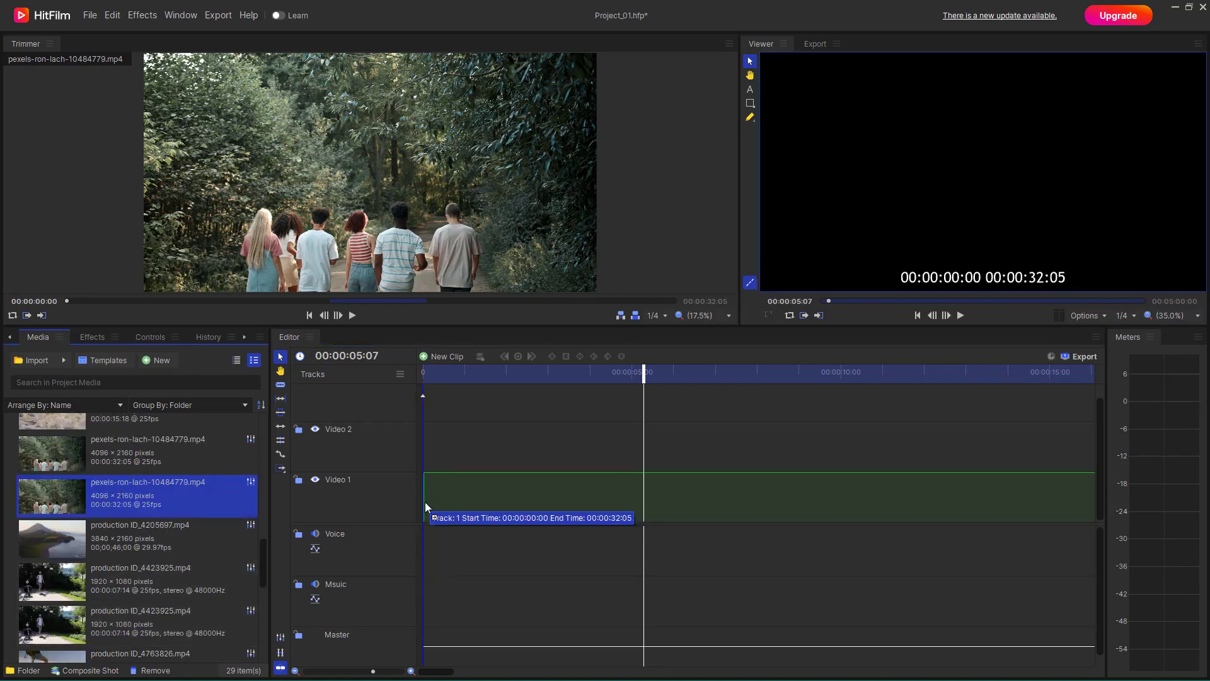
Drop the forest-path clip onto the lower track, then undo that placement
left_click(532, 496)
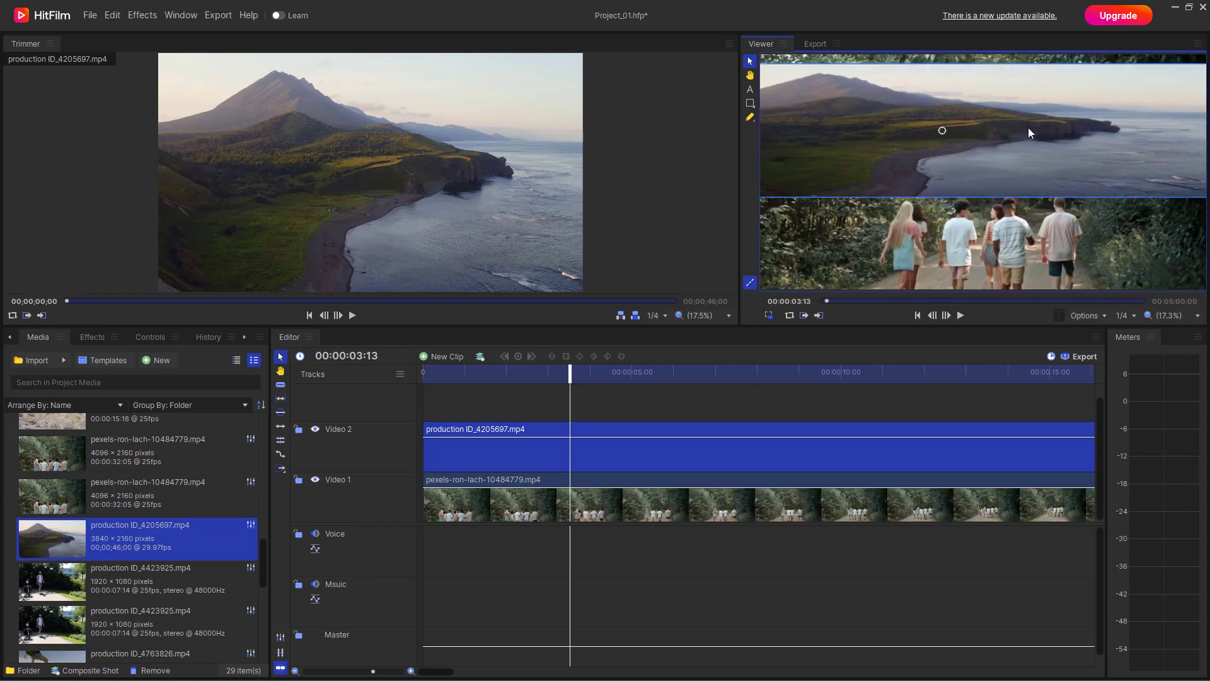
key("ctrl+z")
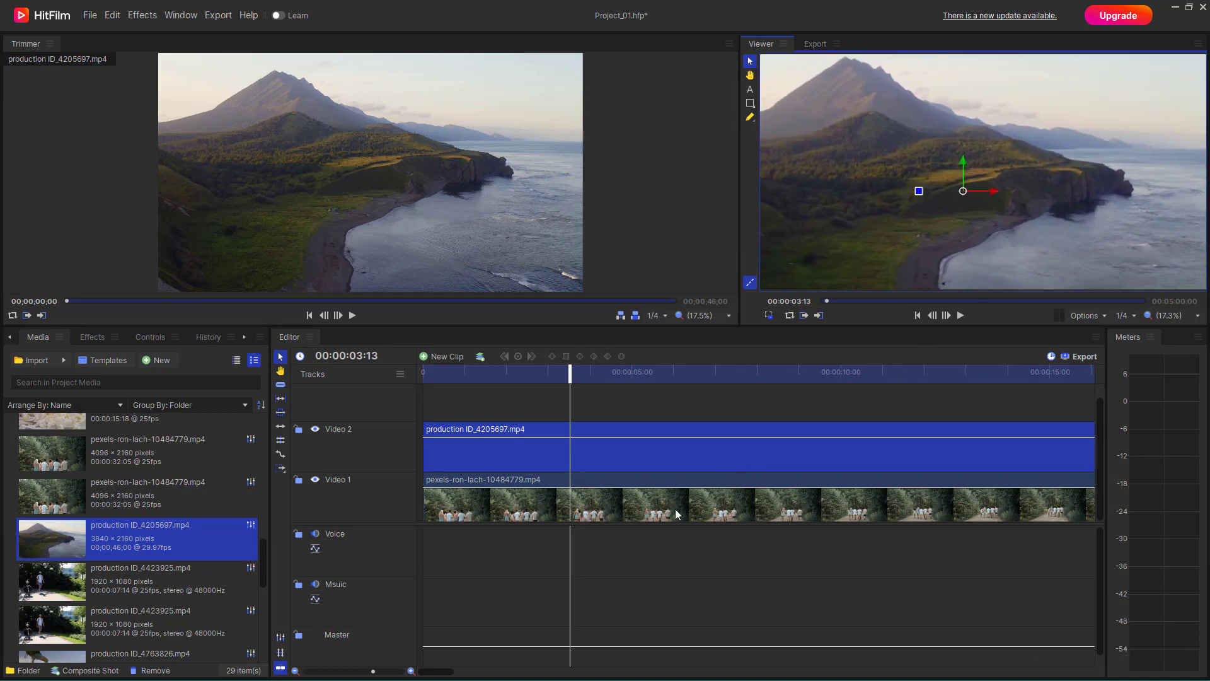
mouse_move(840, 159)
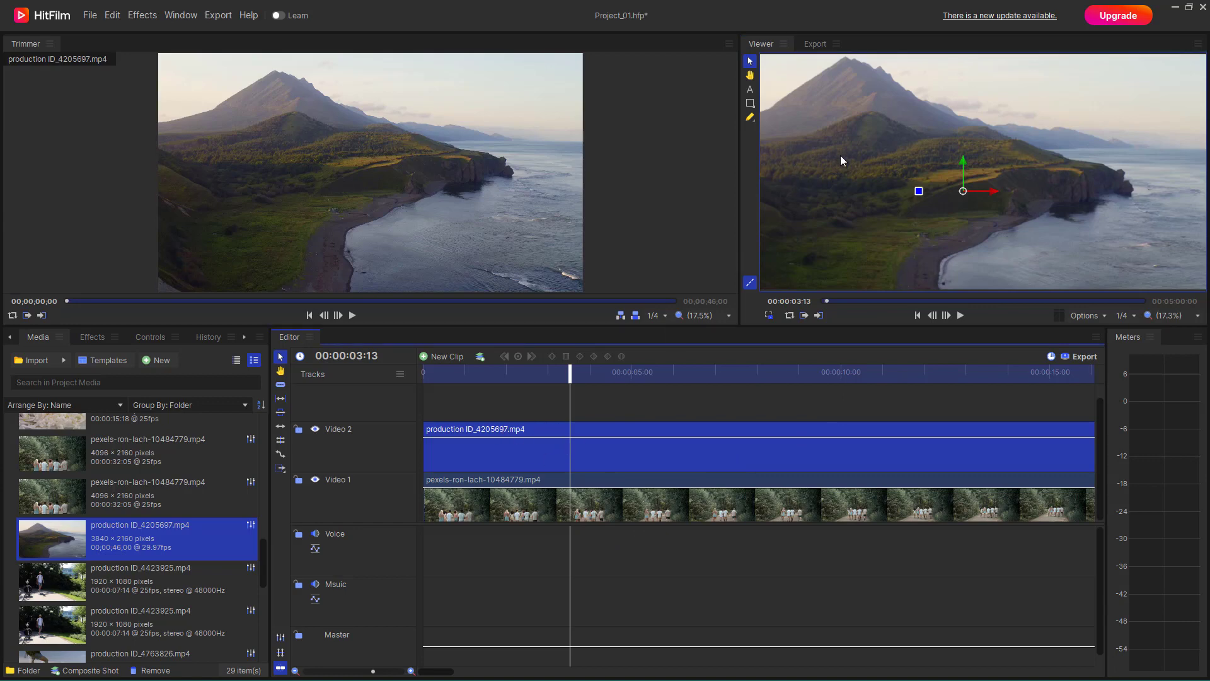
mouse_move(932, 193)
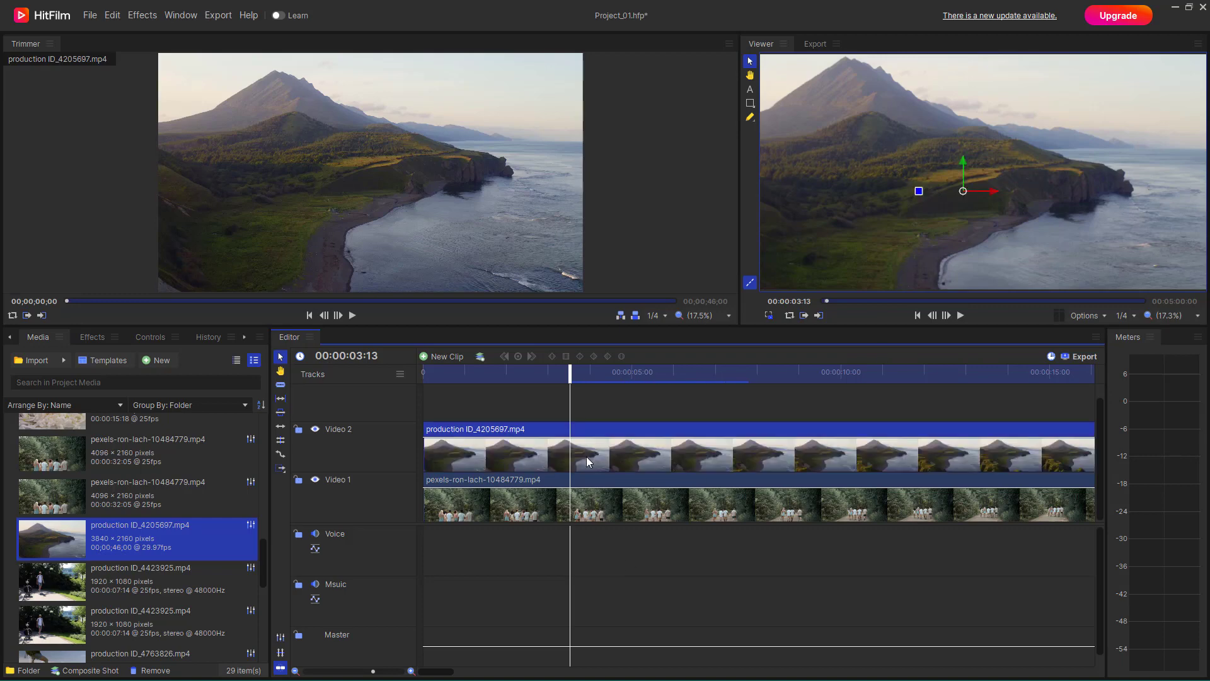
mouse_move(547, 464)
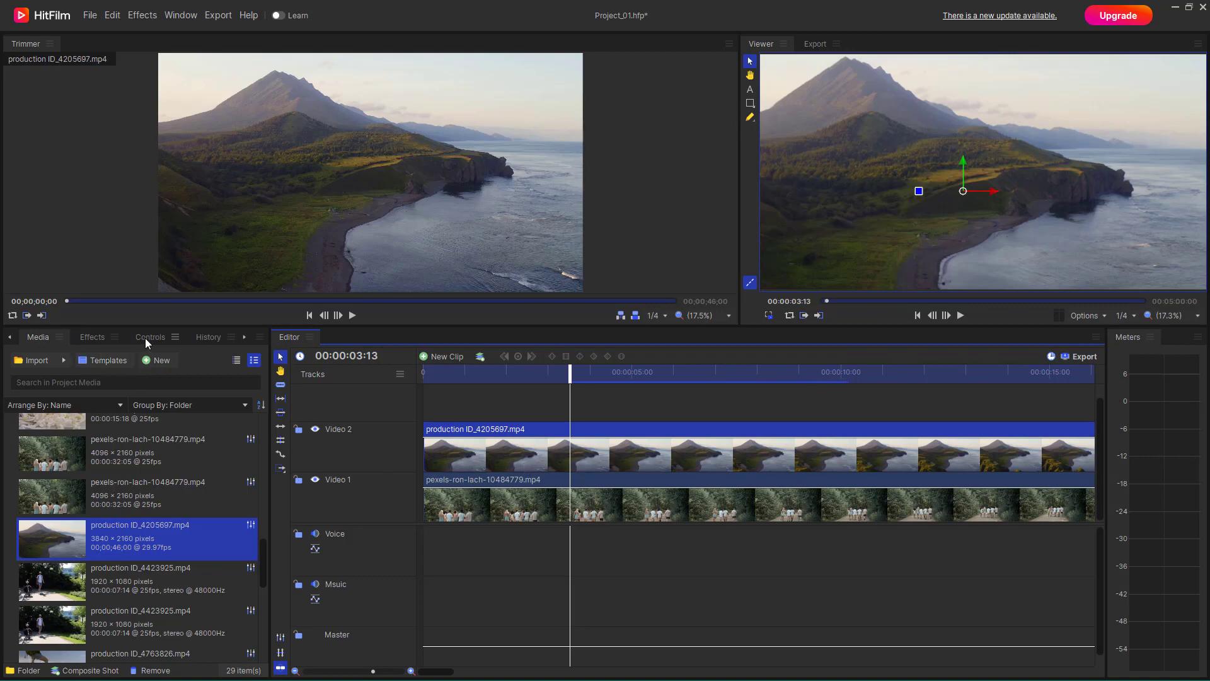
Set the mountain clip's Blend to Add in Controls and shift it in the Viewer
left_click(150, 337)
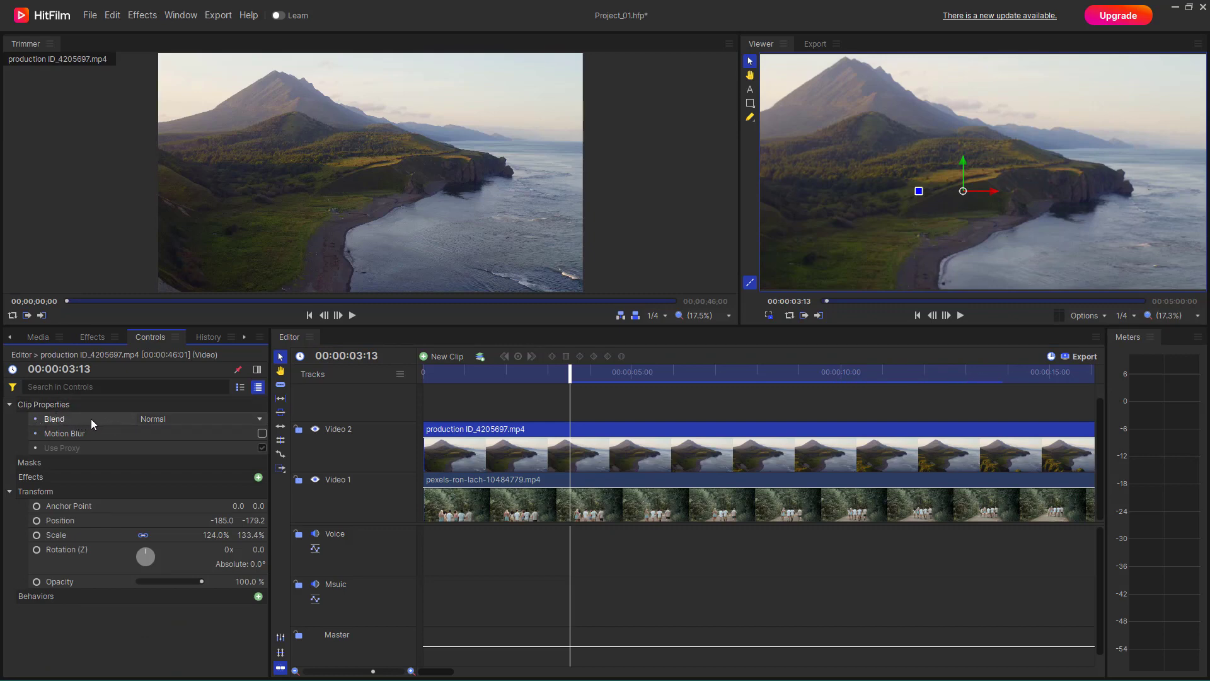
mouse_move(185, 429)
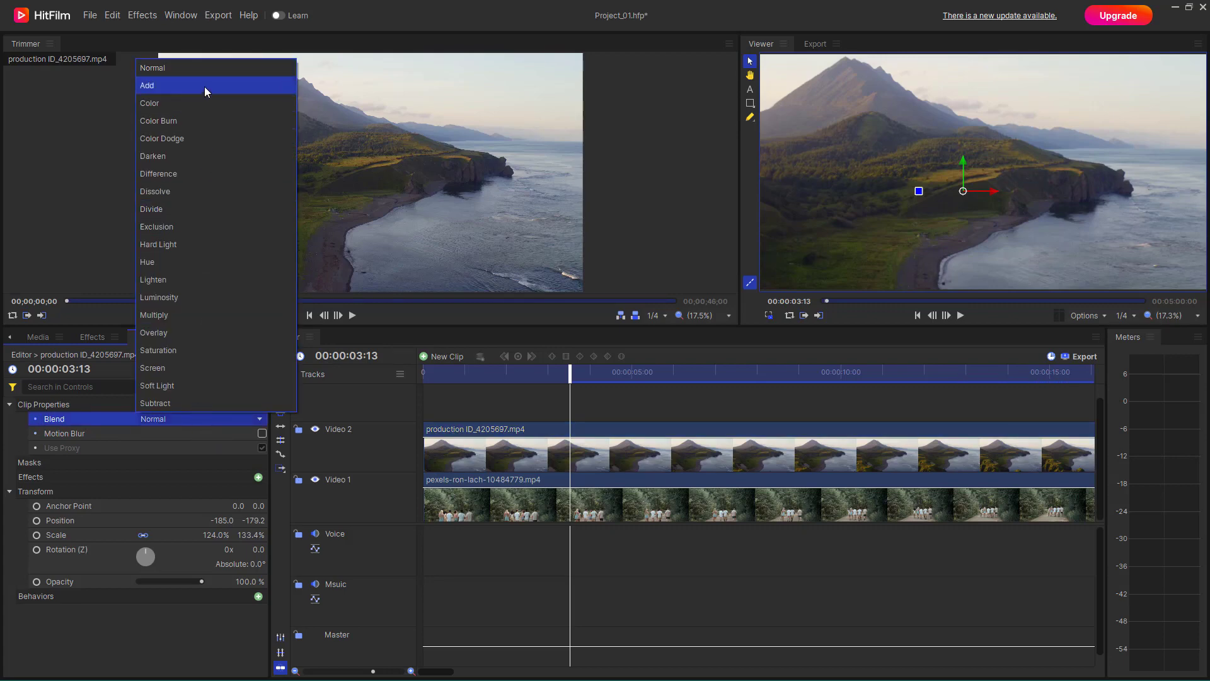
left_click(147, 85)
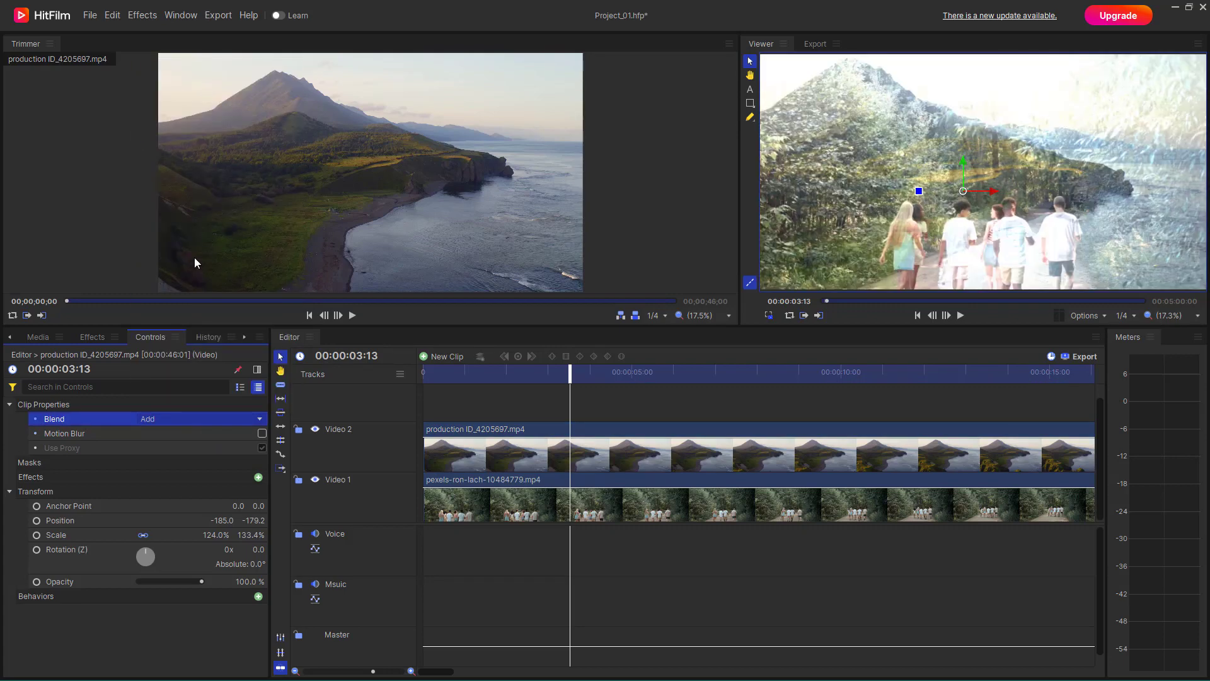
mouse_move(226, 417)
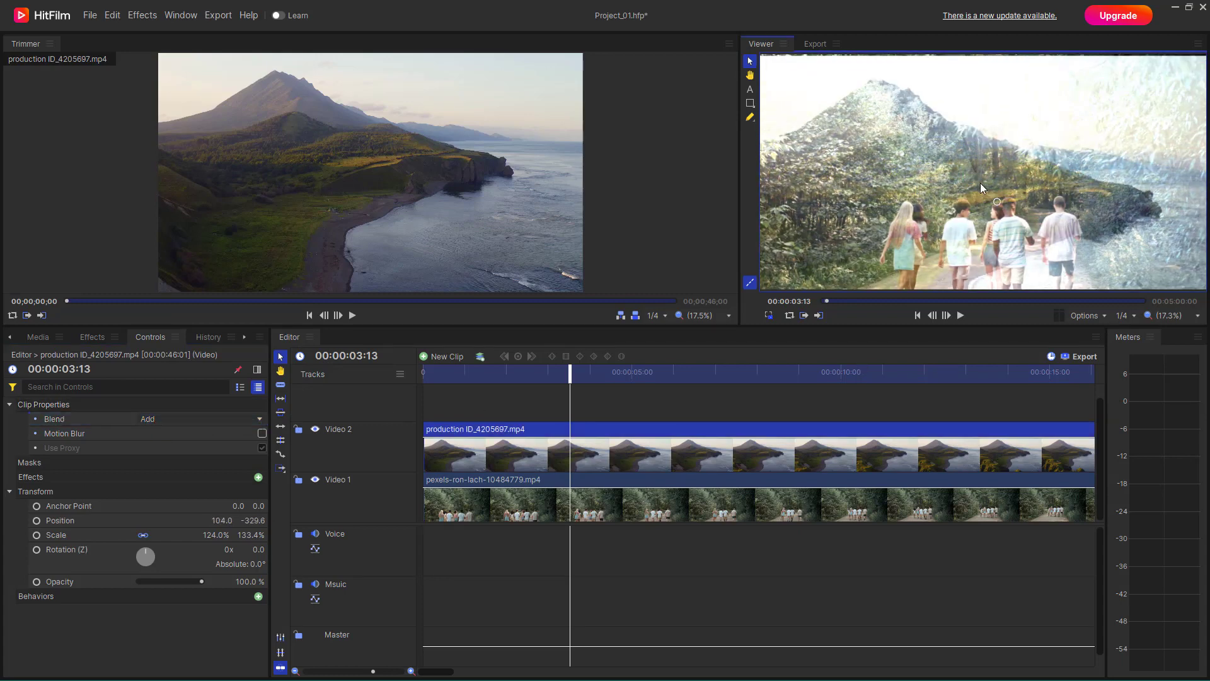
left_click_drag(996, 202, 976, 183)
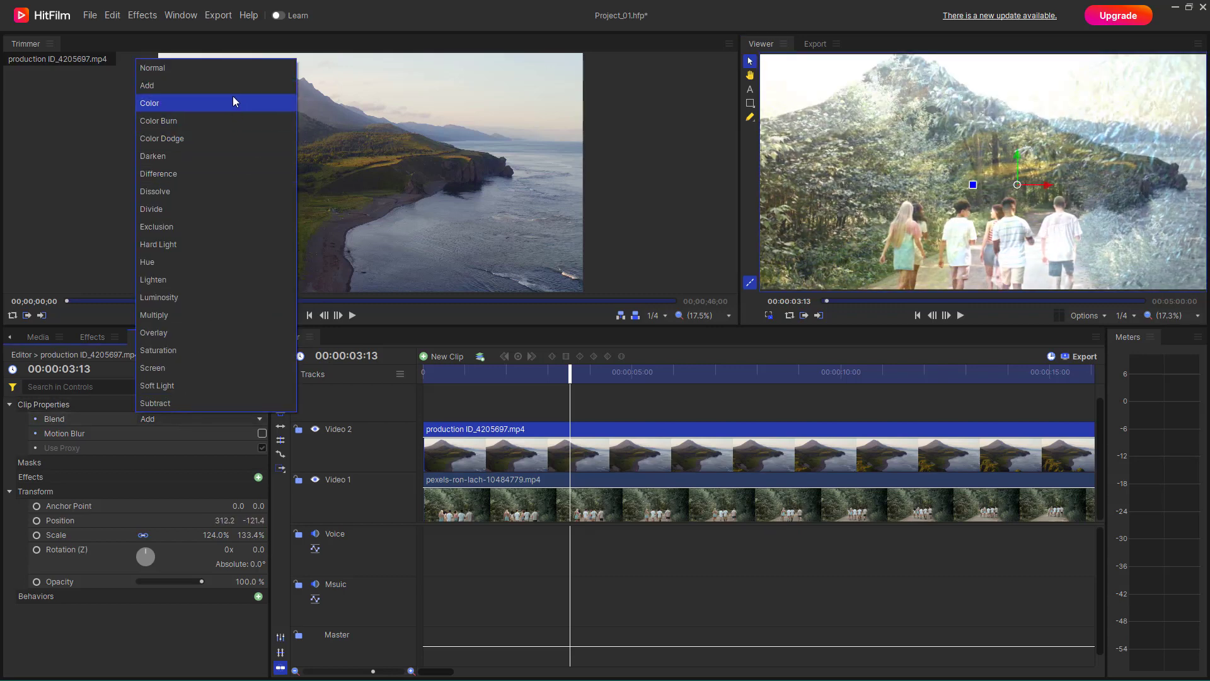
Try Multiply, Saturation, then Soft Light blending on the mountain clip, repositioning it between modes
left_click(154, 315)
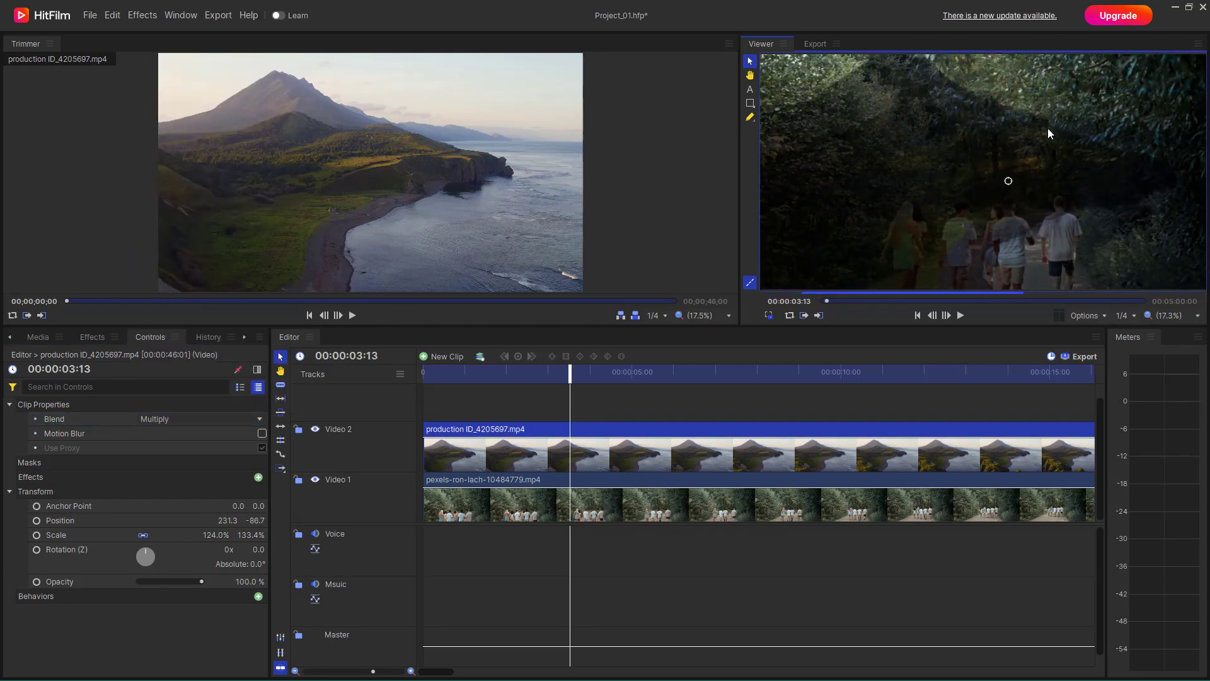
left_click_drag(1008, 181, 955, 179)
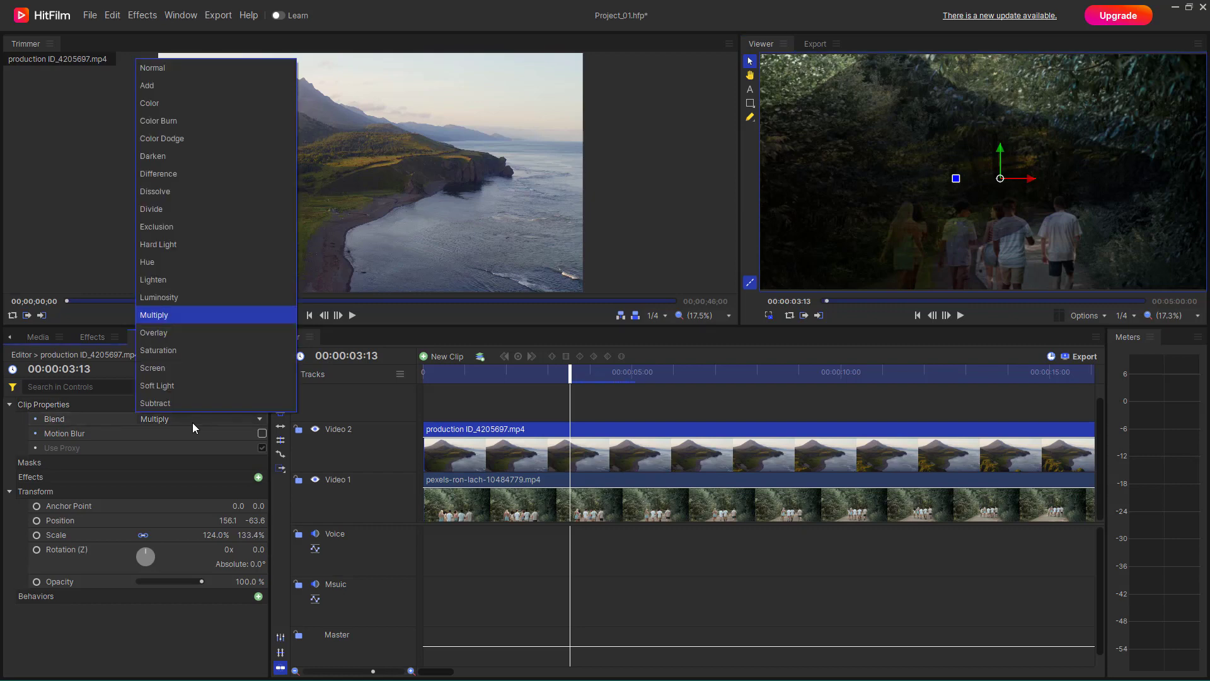
left_click(158, 350)
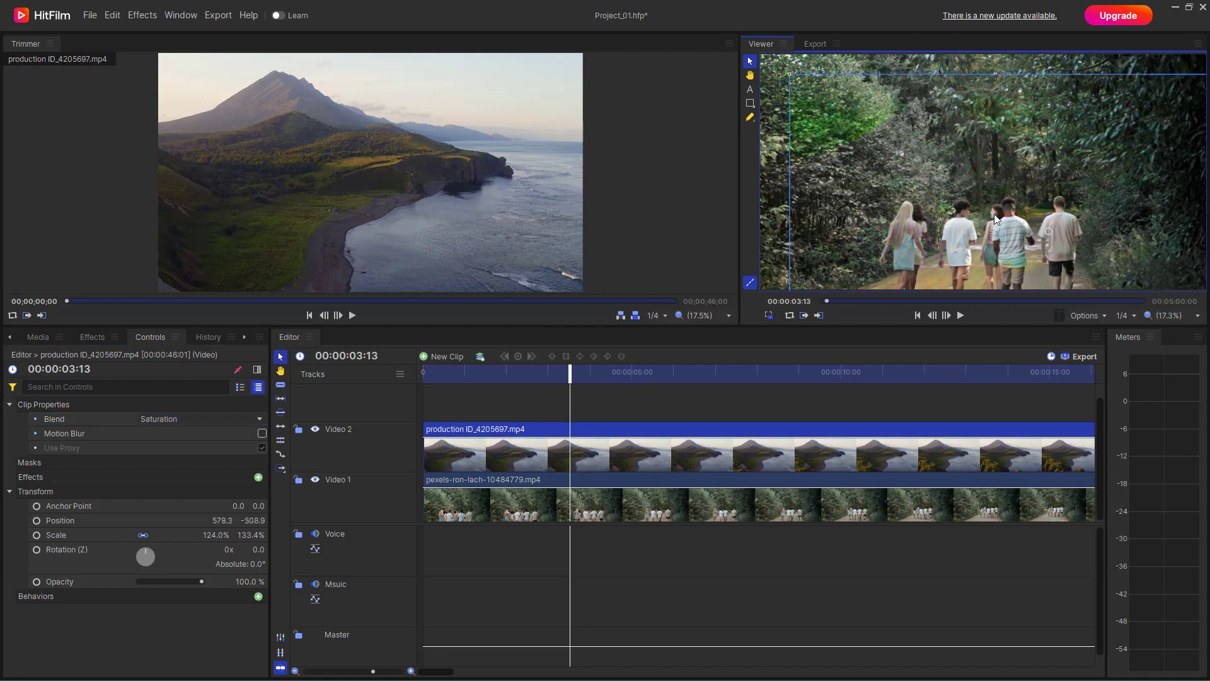
left_click_drag(996, 217, 966, 193)
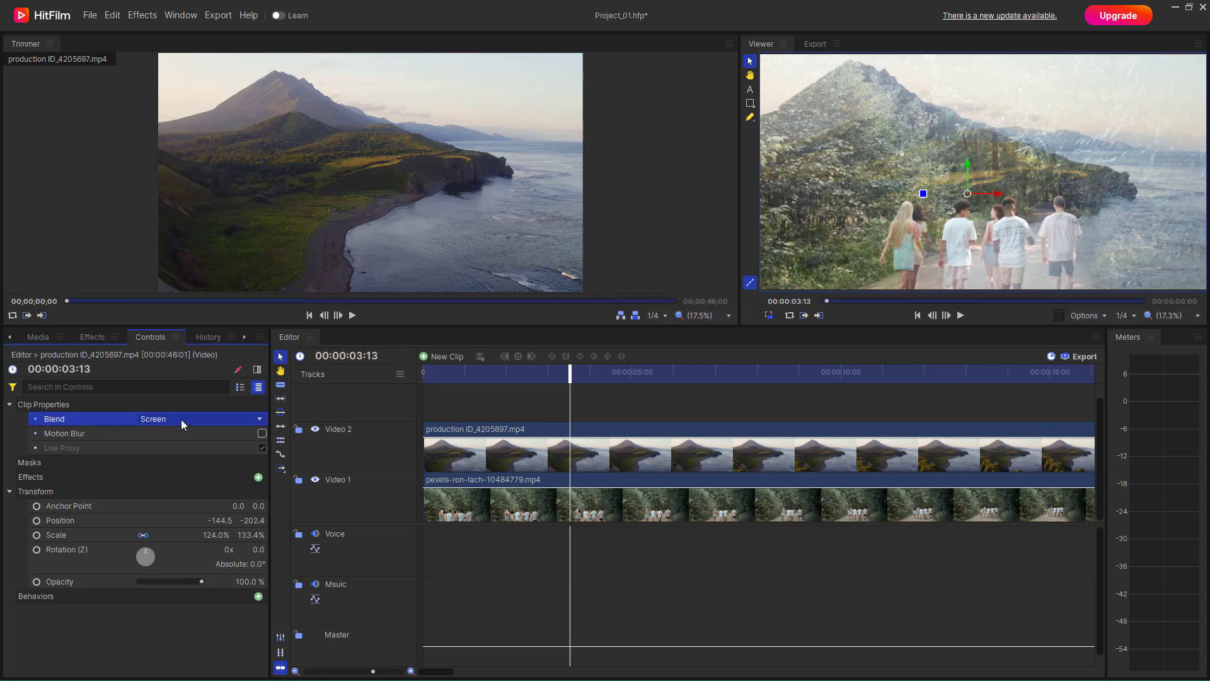
left_click(152, 418)
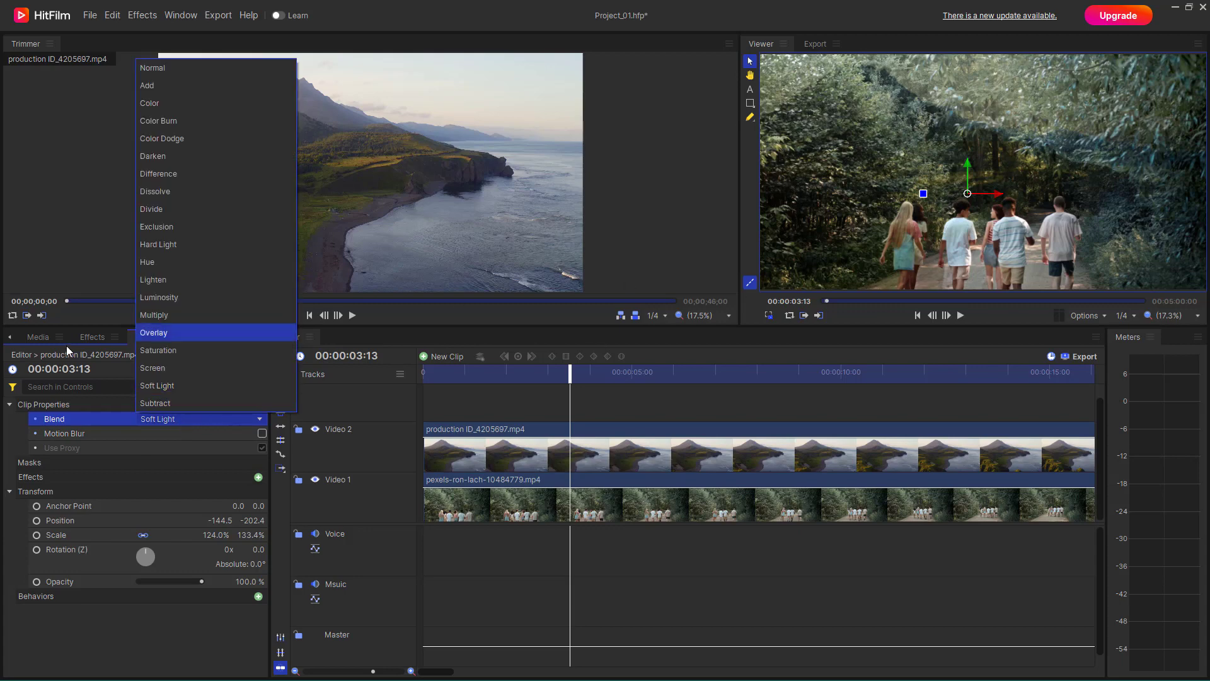
mouse_move(193, 156)
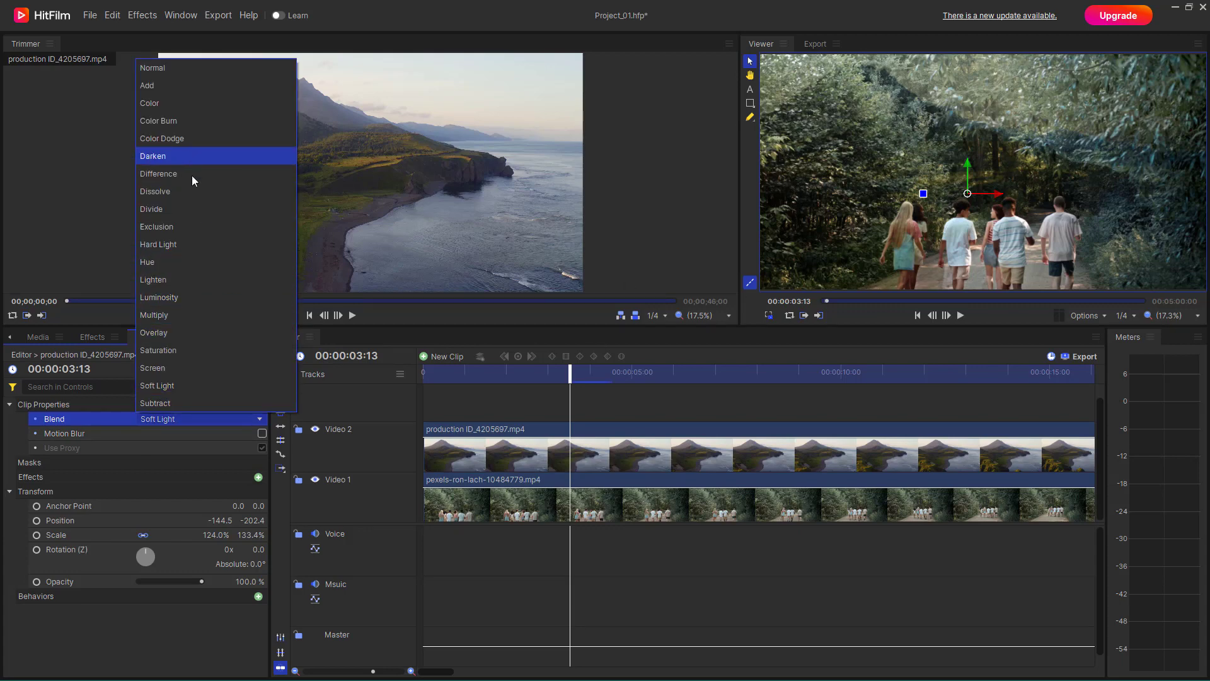
Cycle the mountain clip through Difference, Darken and Difference, preview playback, then set Color
left_click(158, 173)
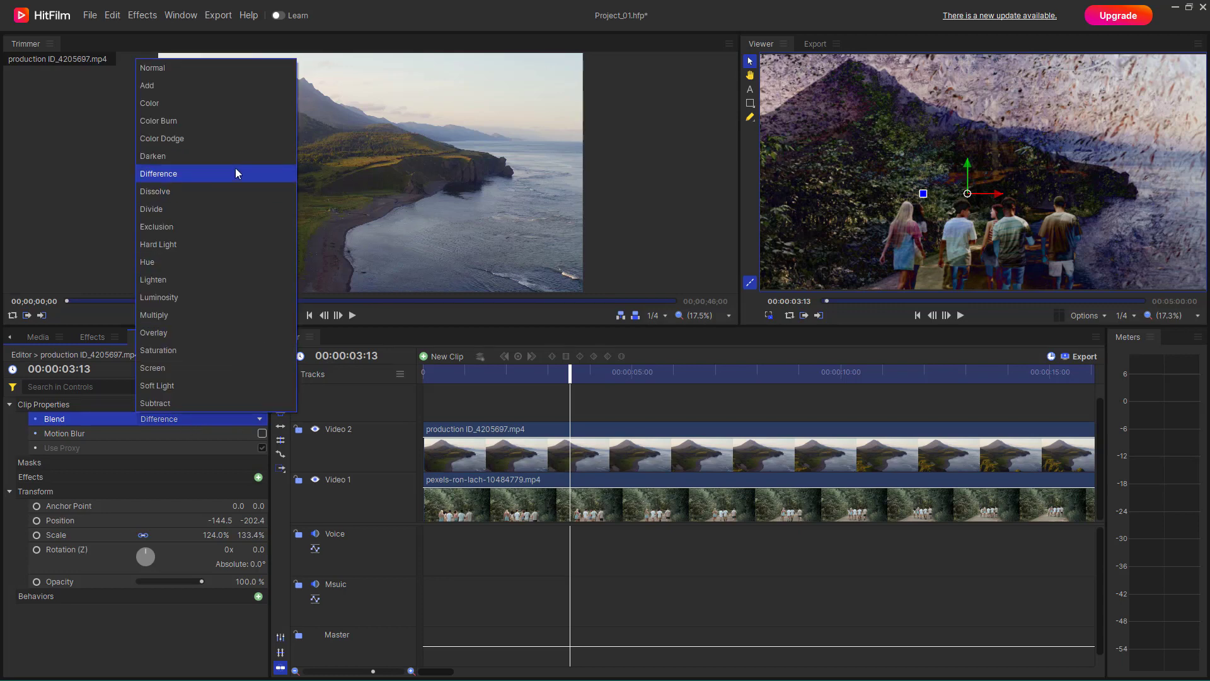
left_click(153, 156)
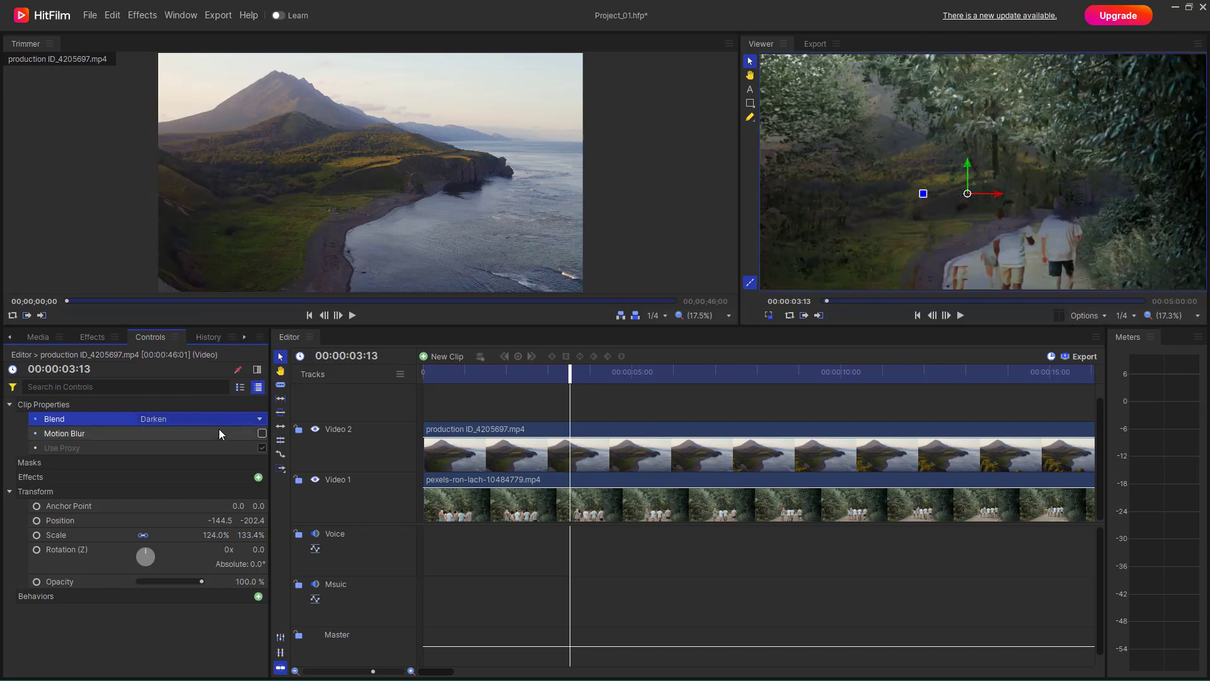
mouse_move(173, 441)
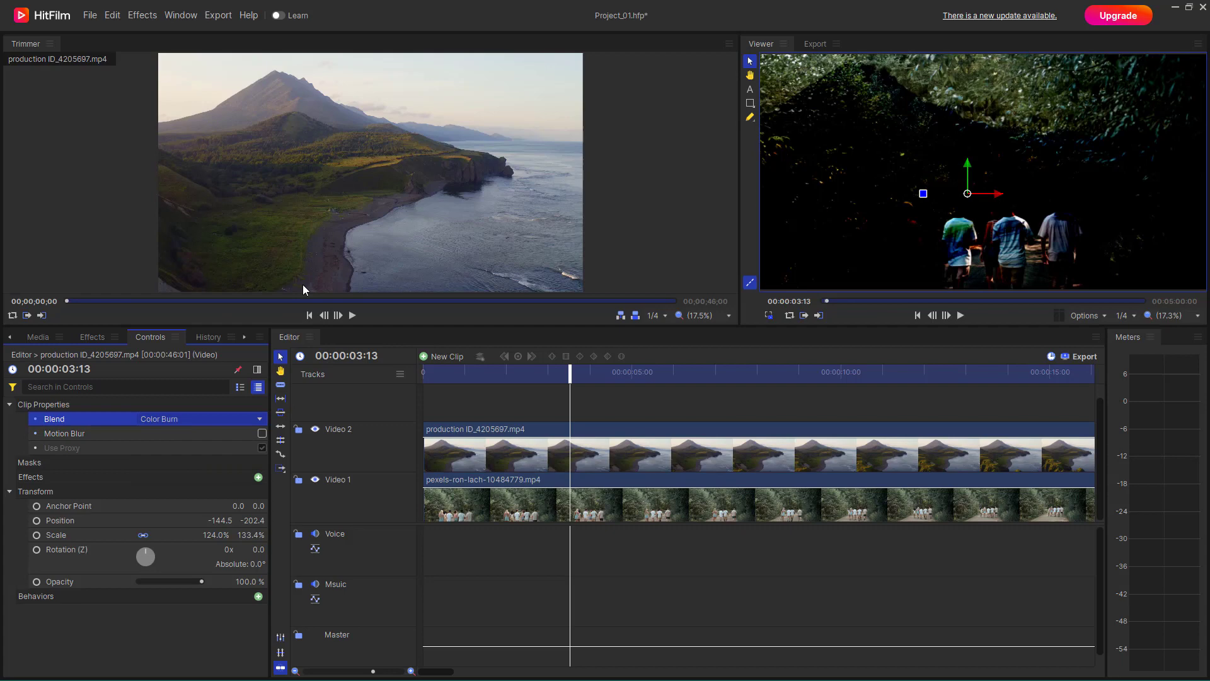
left_click(200, 419)
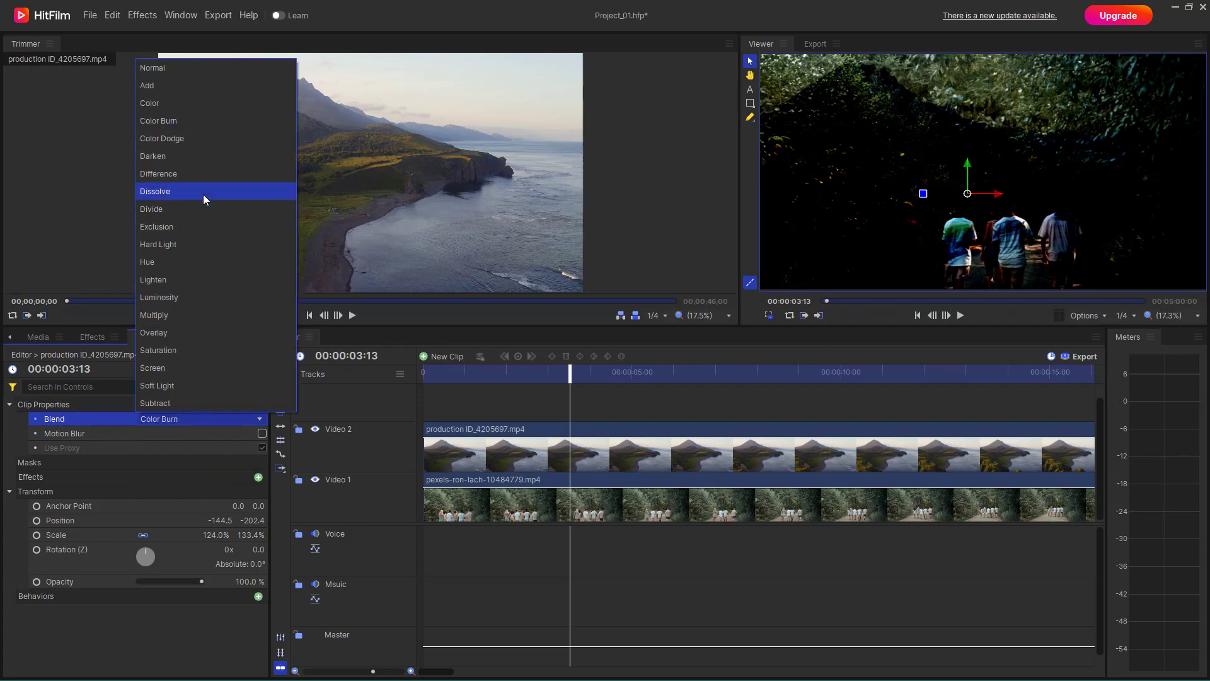
left_click(158, 172)
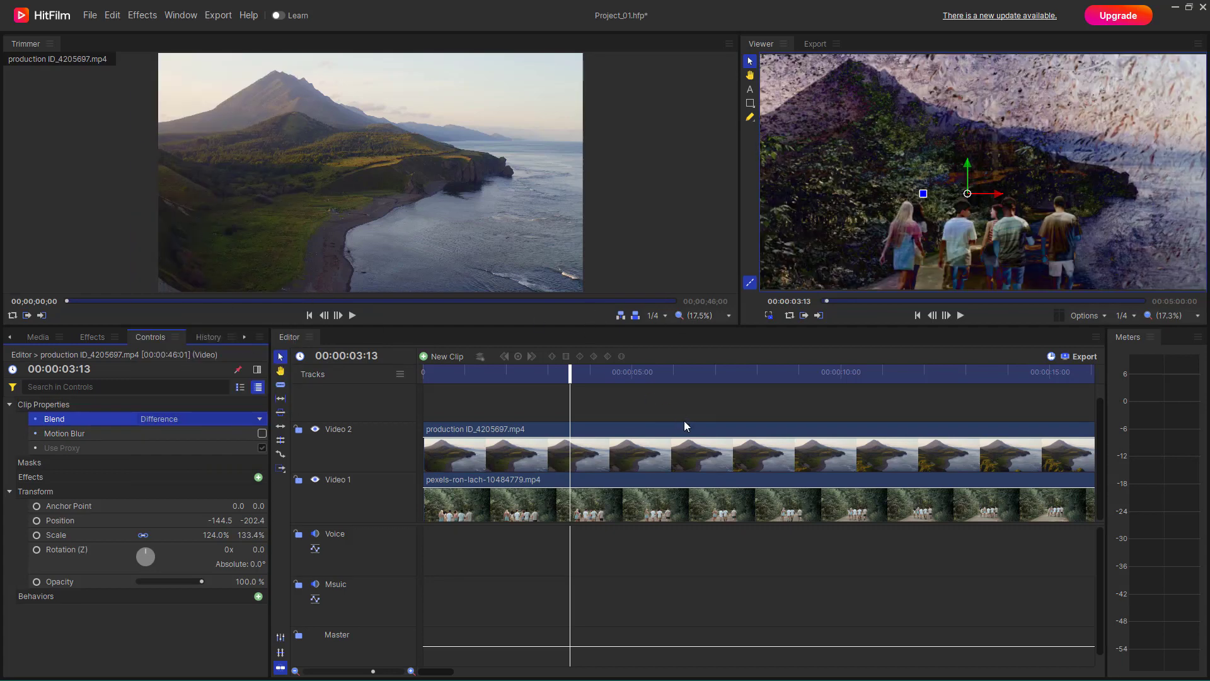
left_click(960, 315)
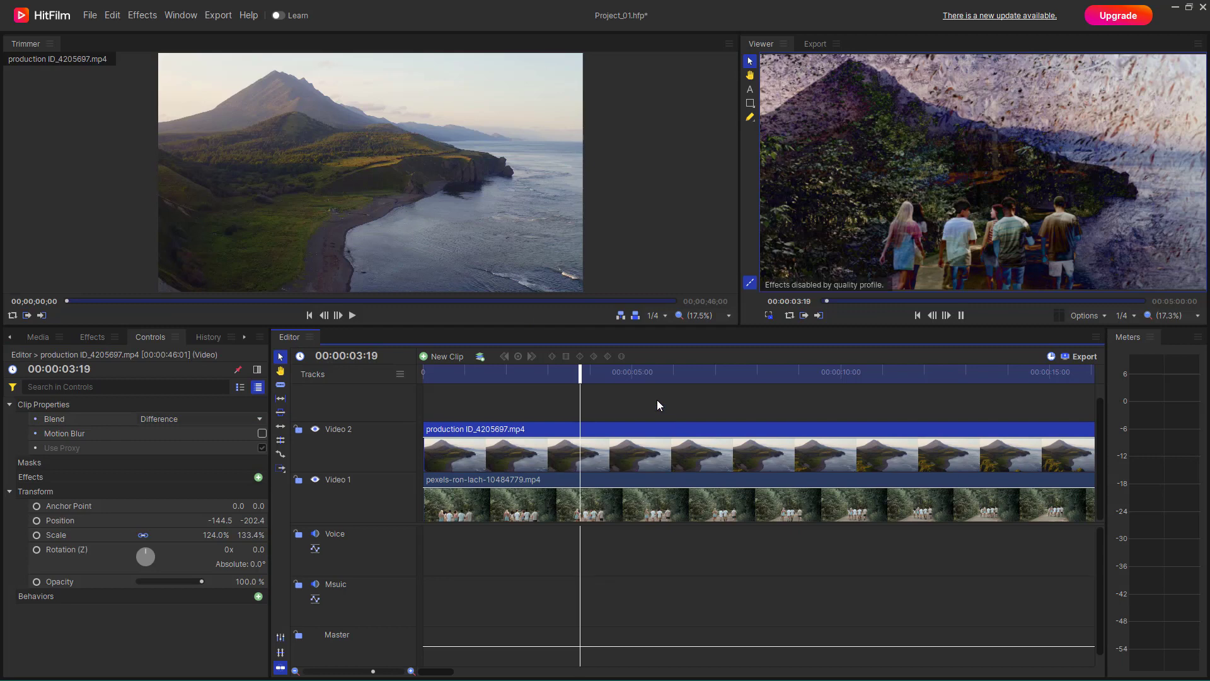
left_click(650, 372)
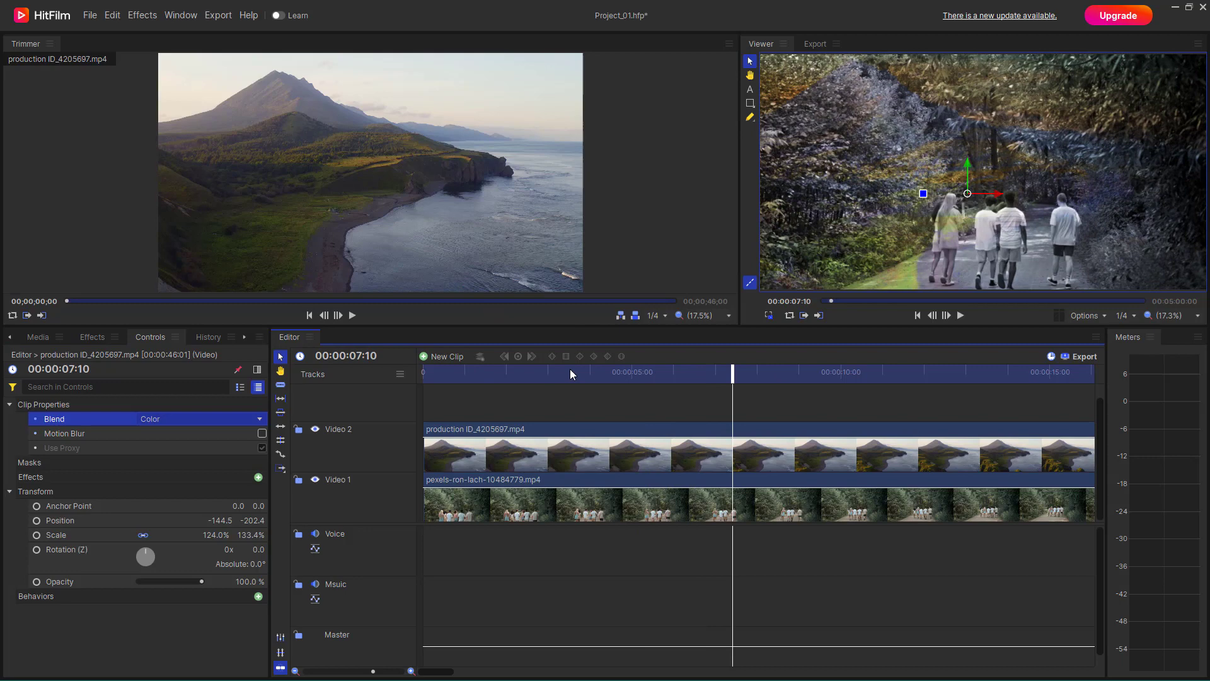
Set the mountain clip's blend to Screen, preview it playing, and show the project media
left_click(199, 419)
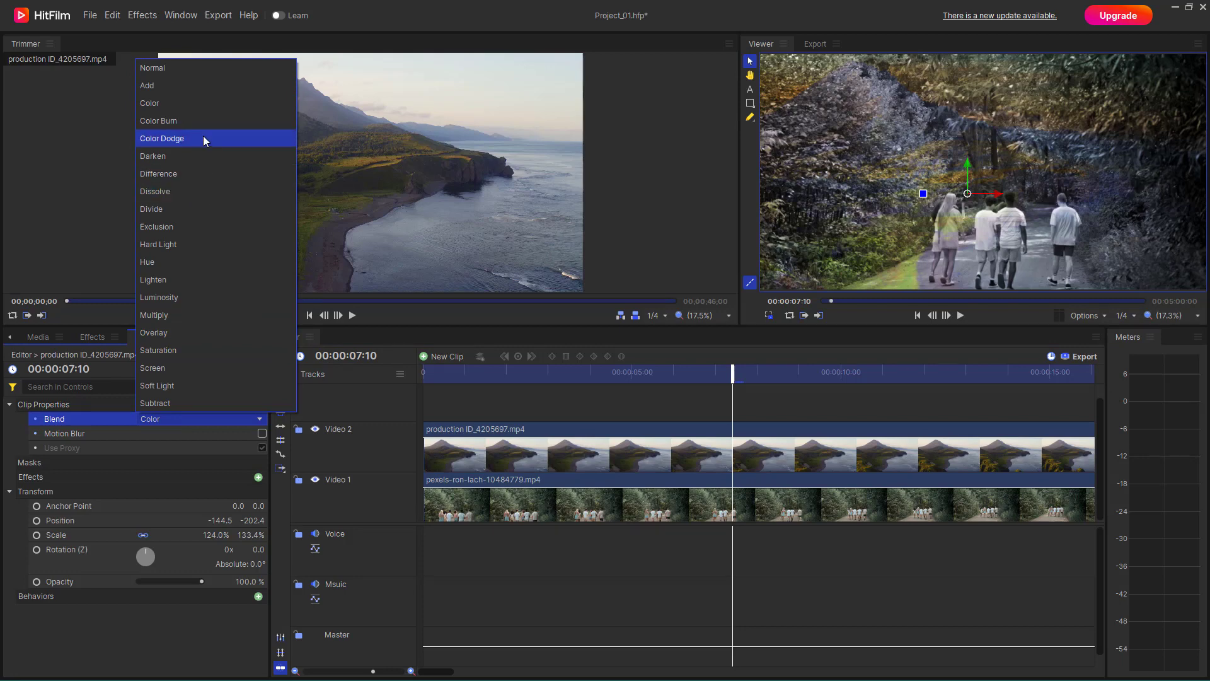
mouse_move(206, 368)
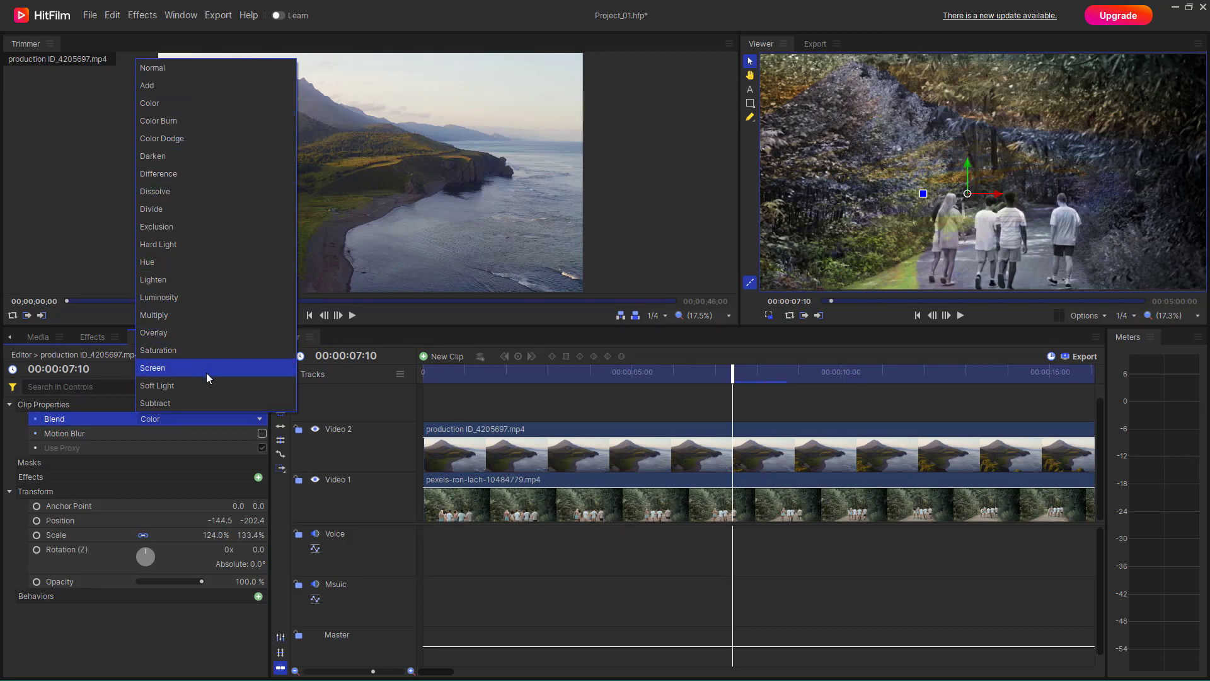
left_click(152, 368)
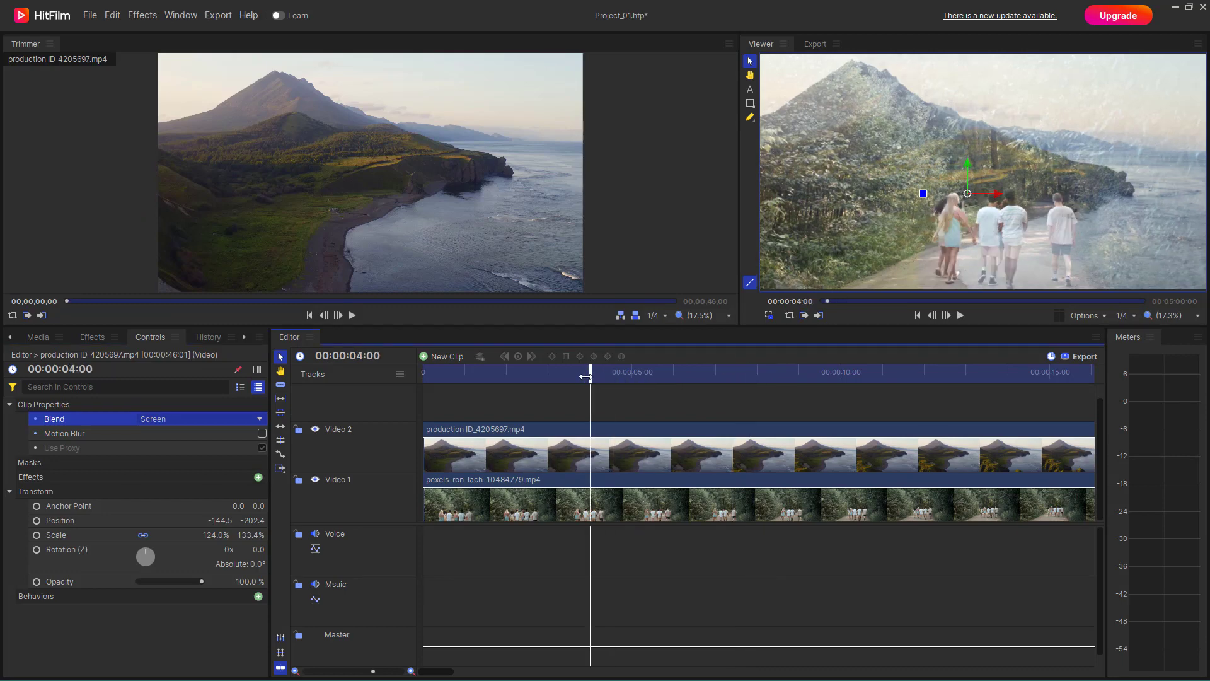
left_click(351, 315)
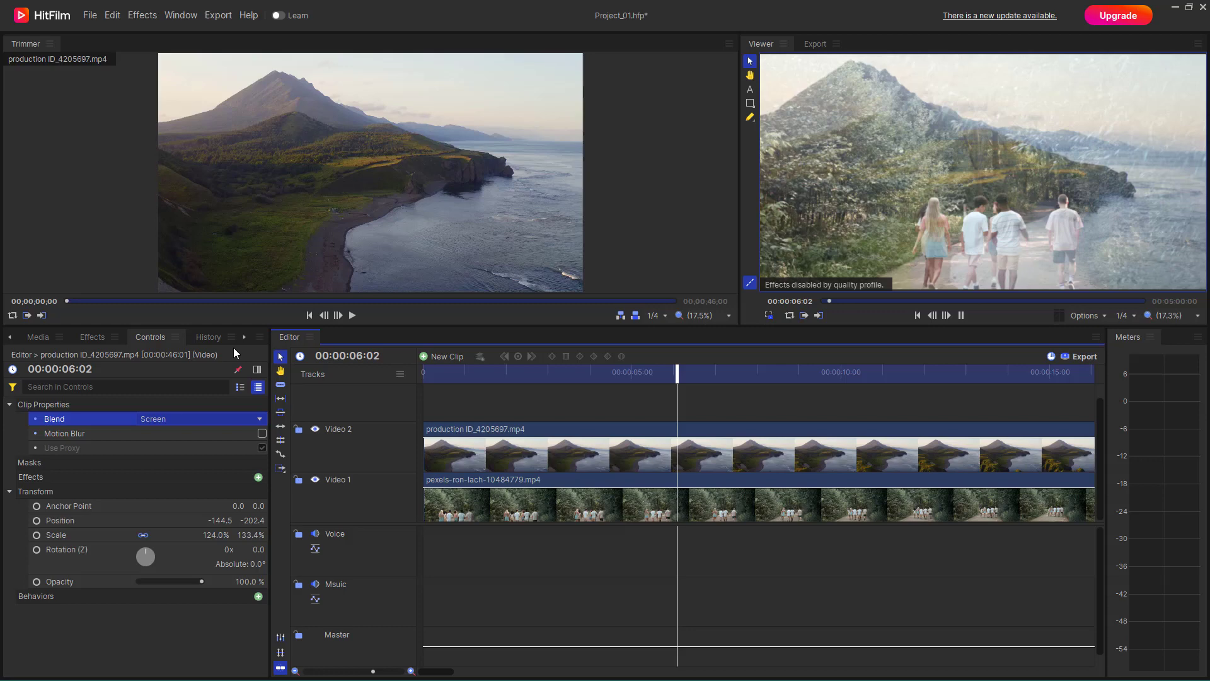
left_click(37, 336)
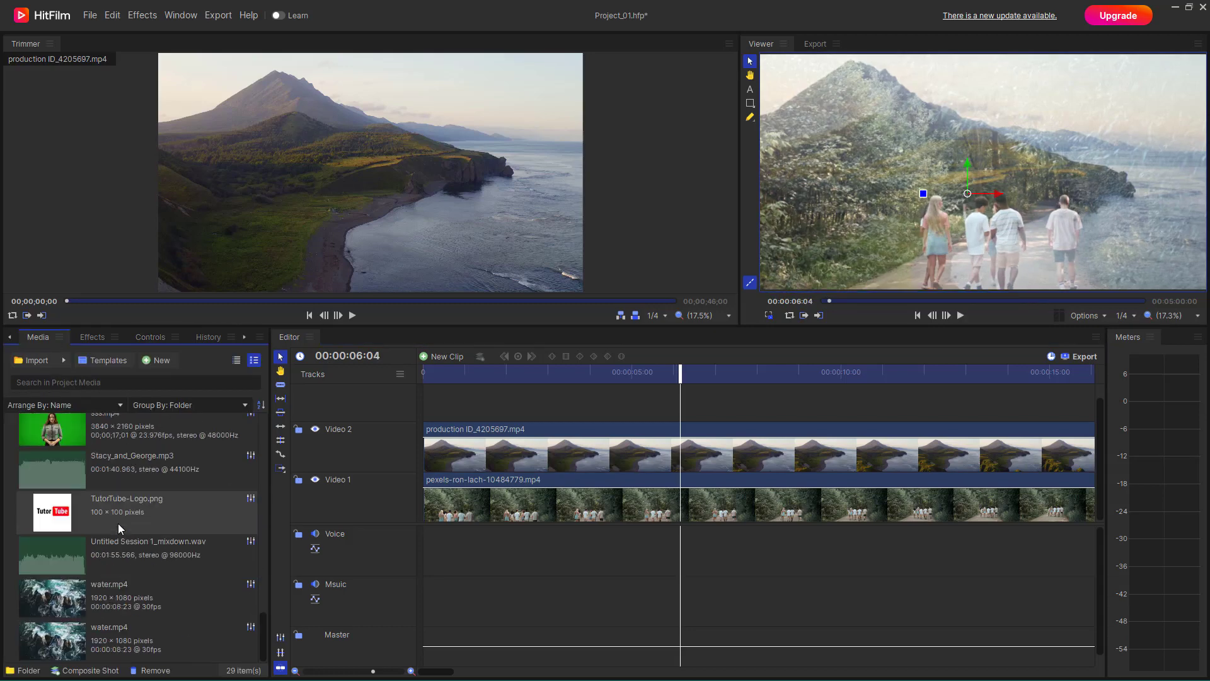
Place water.mp4 on a new Video 3 track and show its Controls properties
left_click(51, 598)
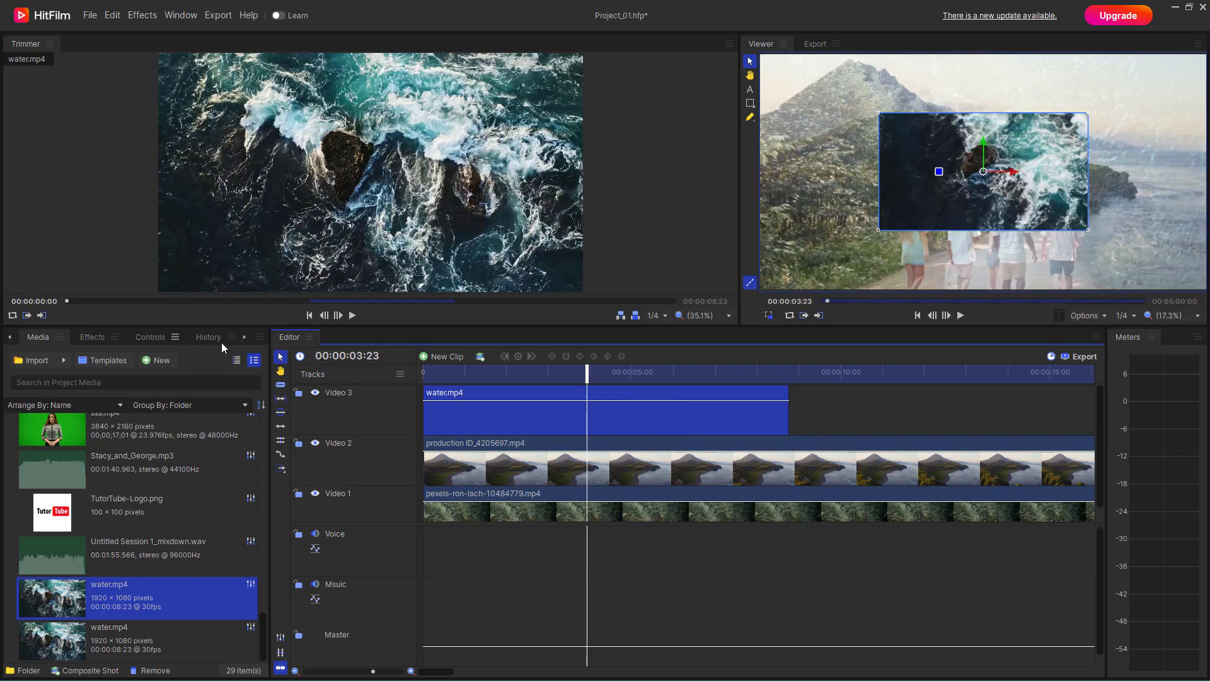
left_click(92, 336)
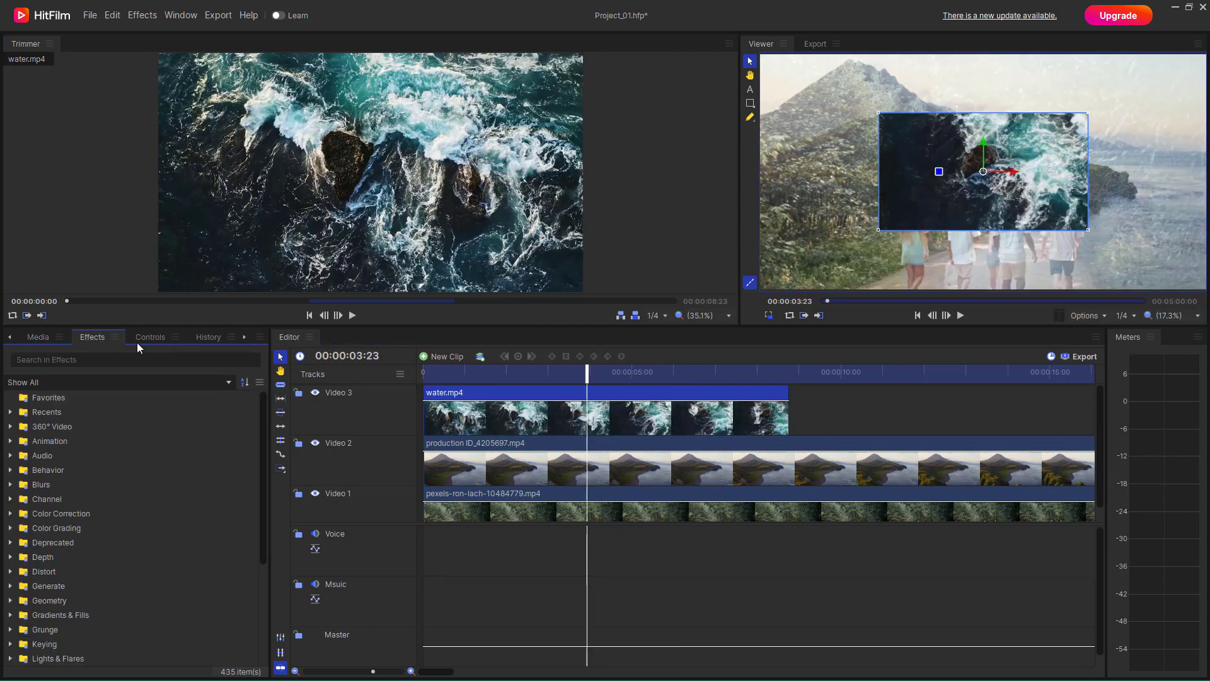
left_click(150, 336)
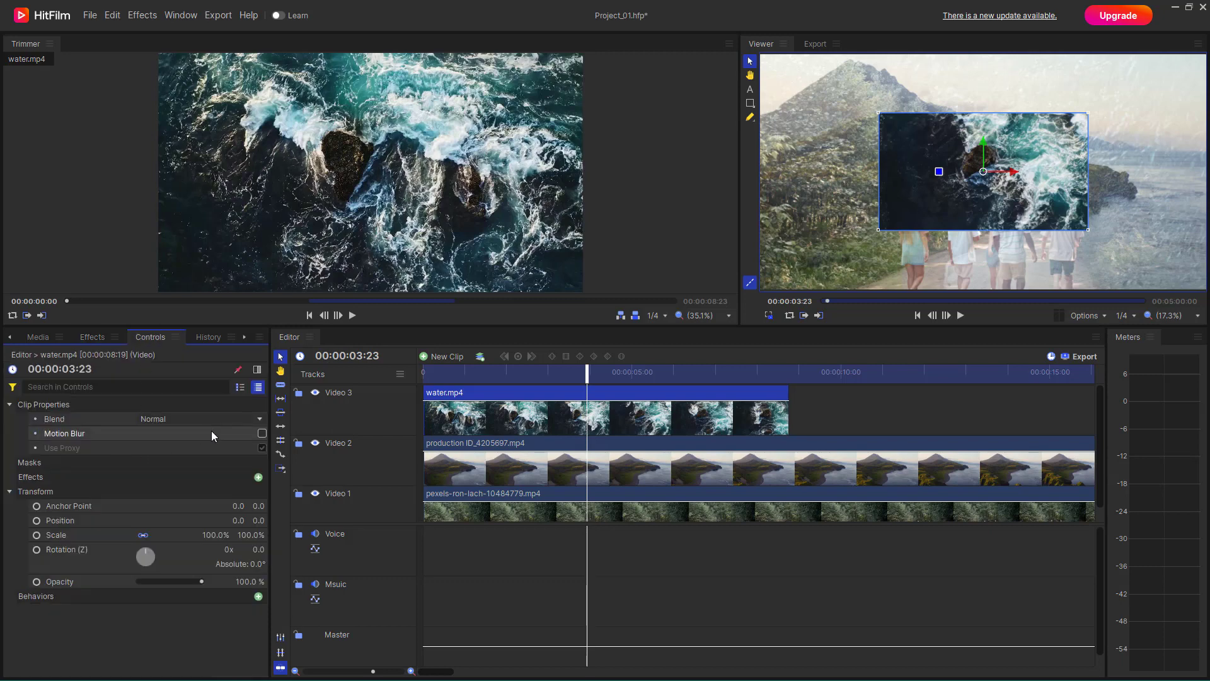